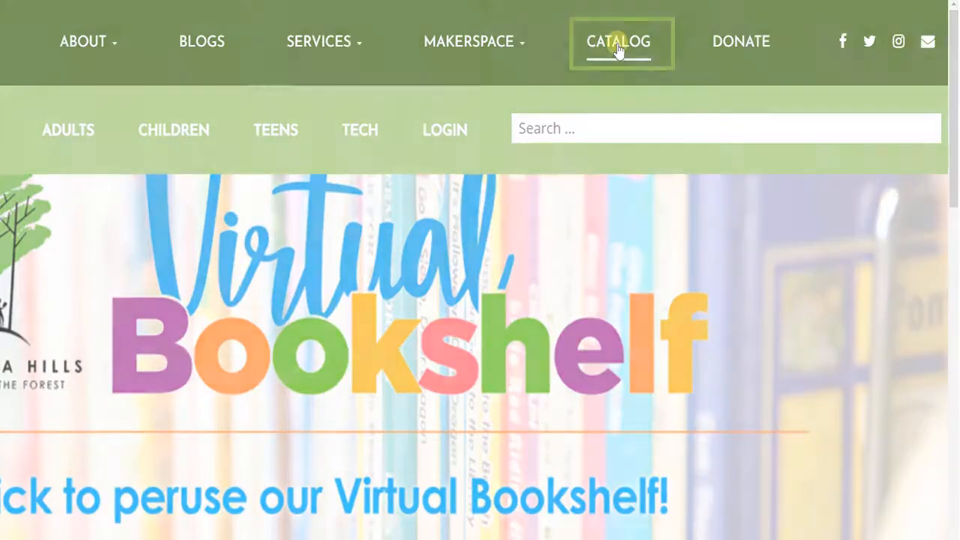
- Search the library catalog for 'Microsoft Office', returning 187 results
click(618, 42)
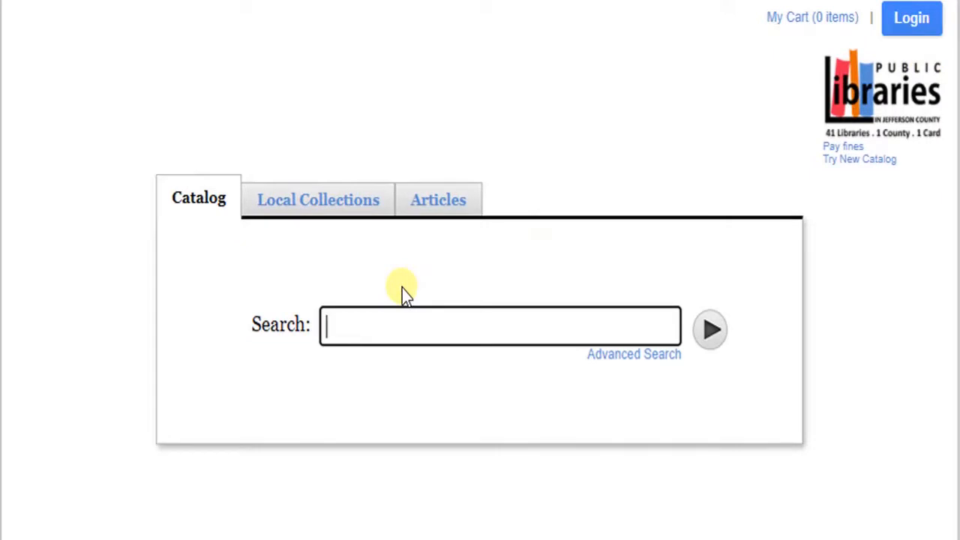
text(Micro)
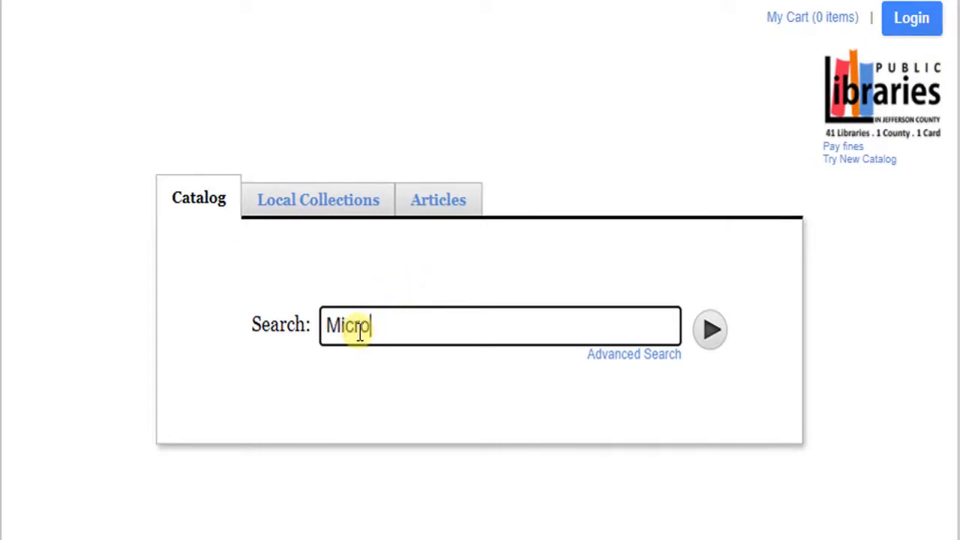
text(soft Office)
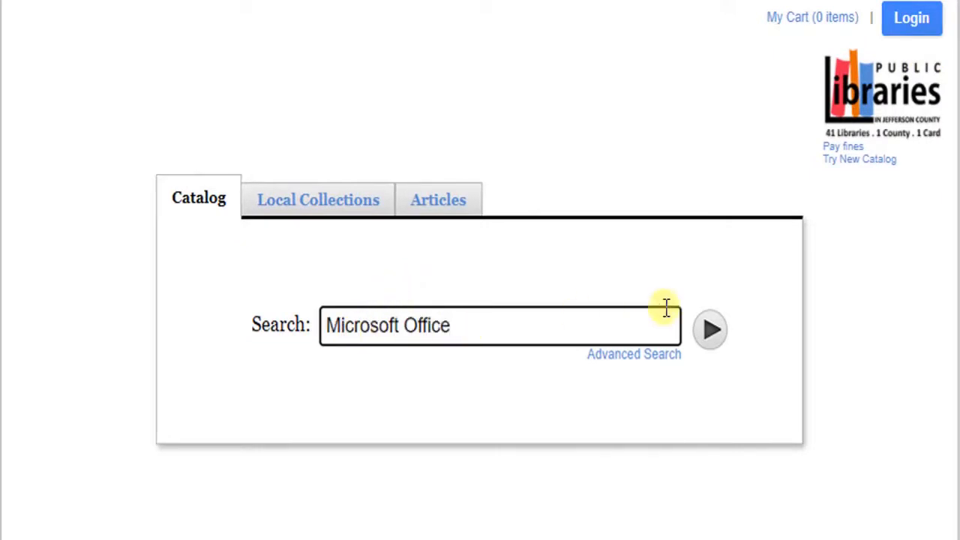
click(708, 330)
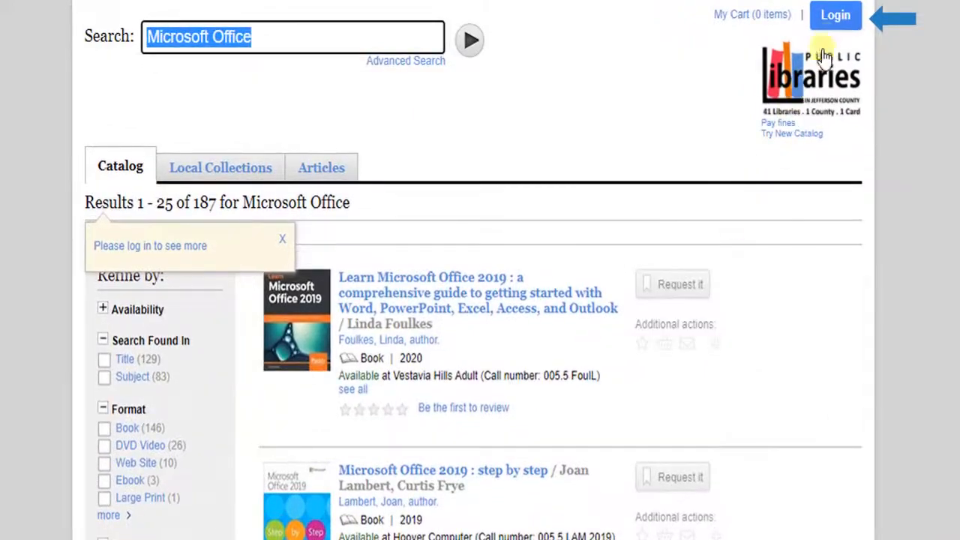
- Log in to the library account from the catalog's Login link
click(835, 15)
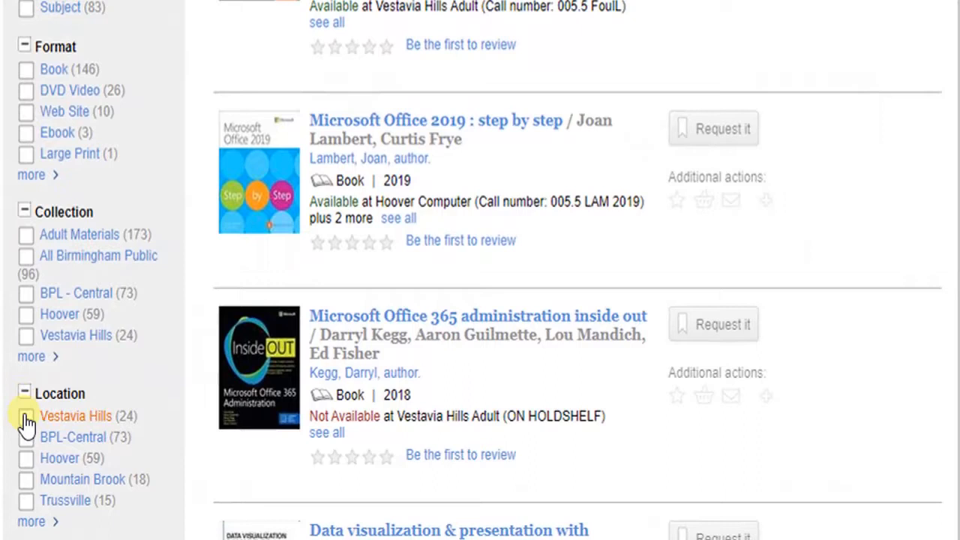
- Limit the Microsoft Office results to items located at Vestavia Hills
click(25, 417)
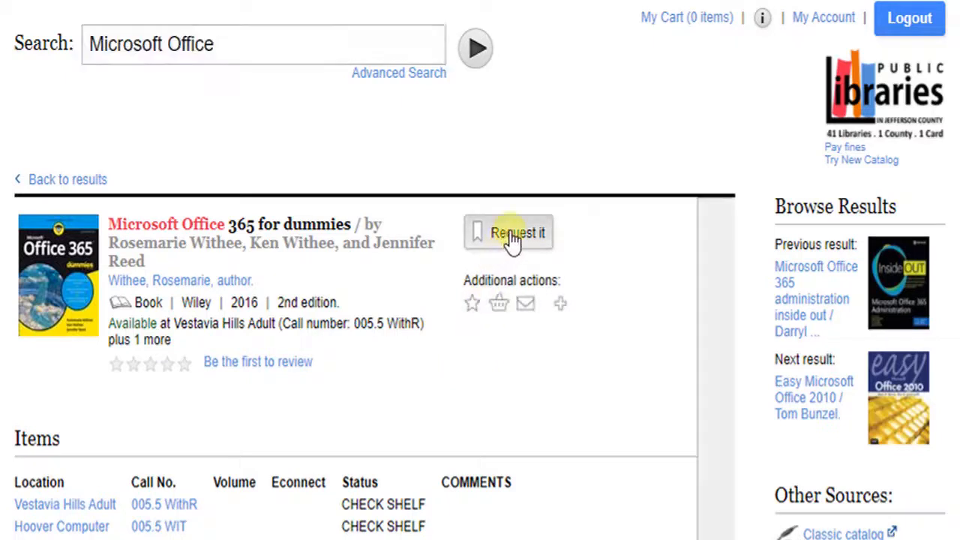
- Request Microsoft Office 365 for dummies with Vestavia Hills pickup and acknowledge the confirmation
click(507, 233)
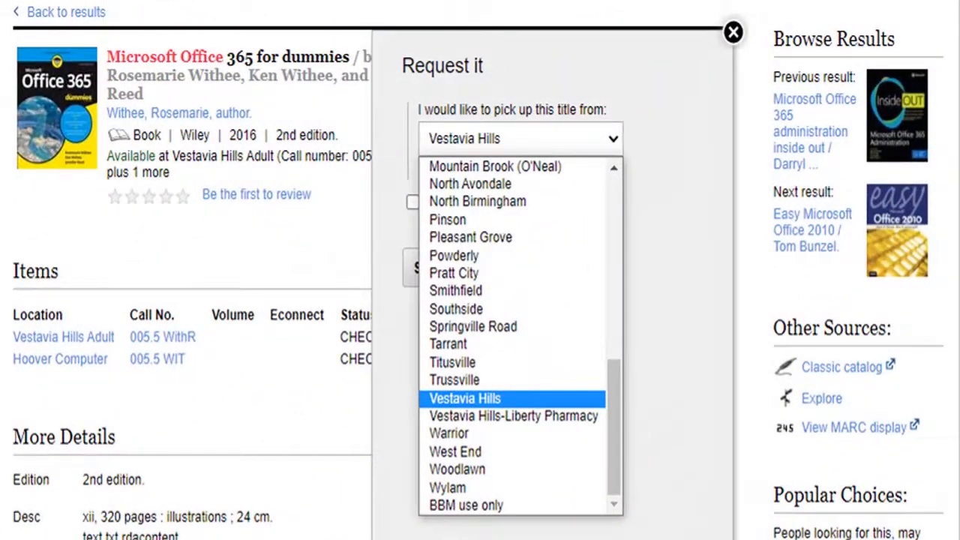
mouse_move(492, 408)
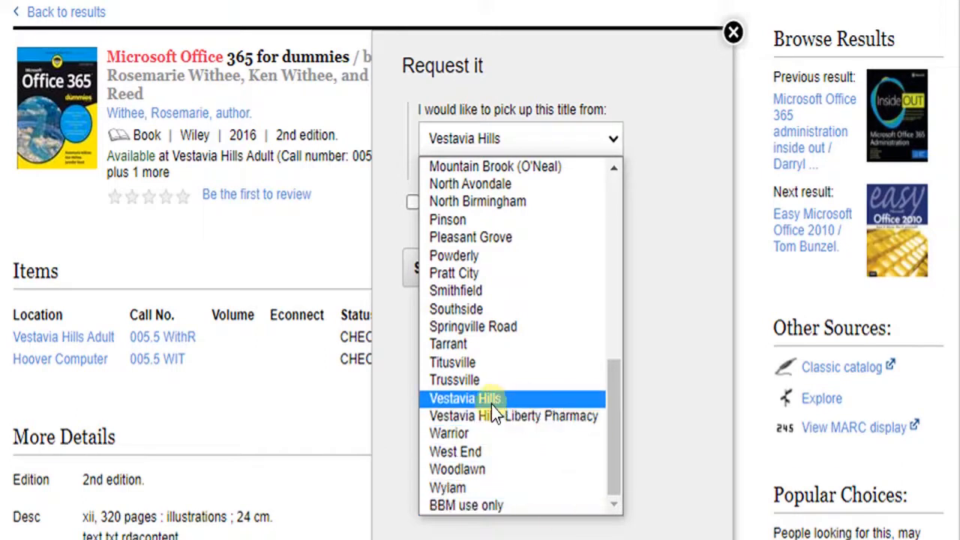
click(465, 399)
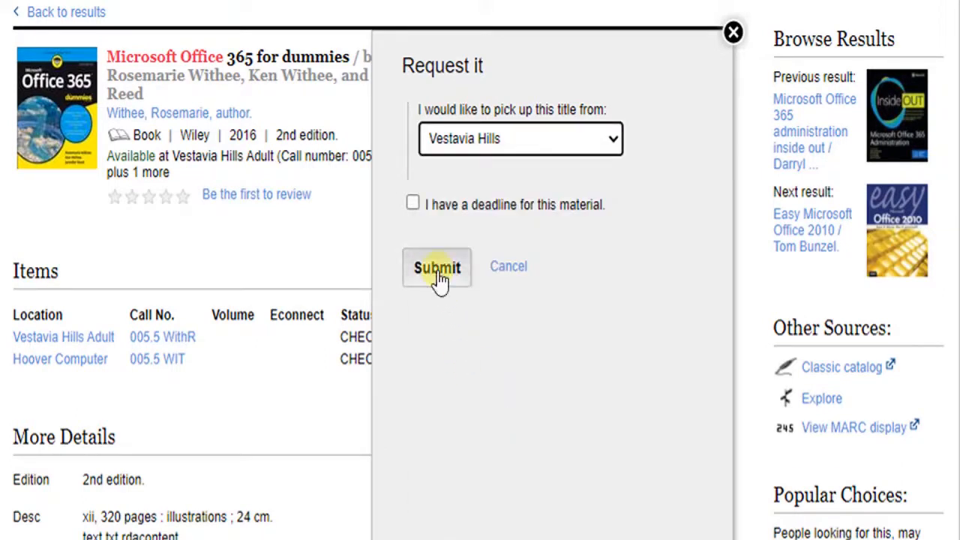
click(436, 267)
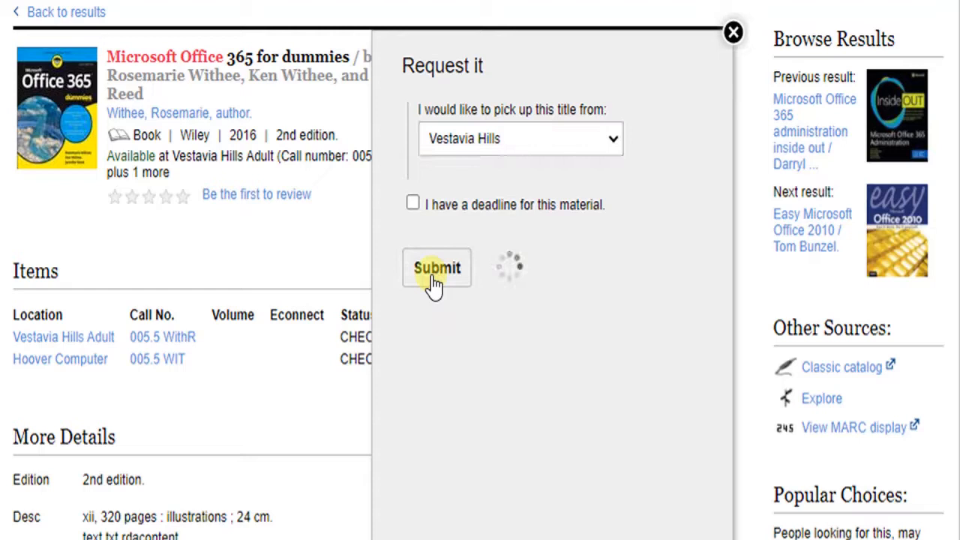
click(436, 267)
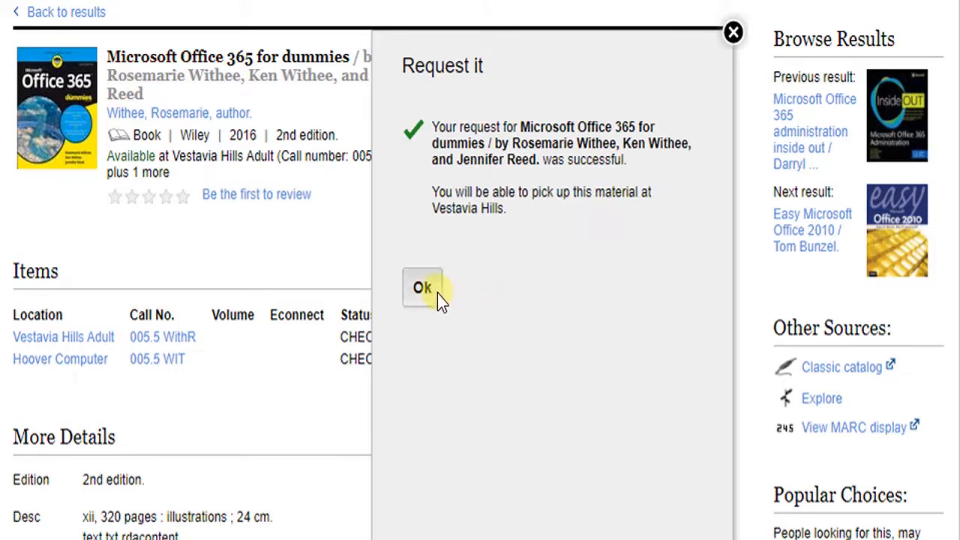
click(421, 288)
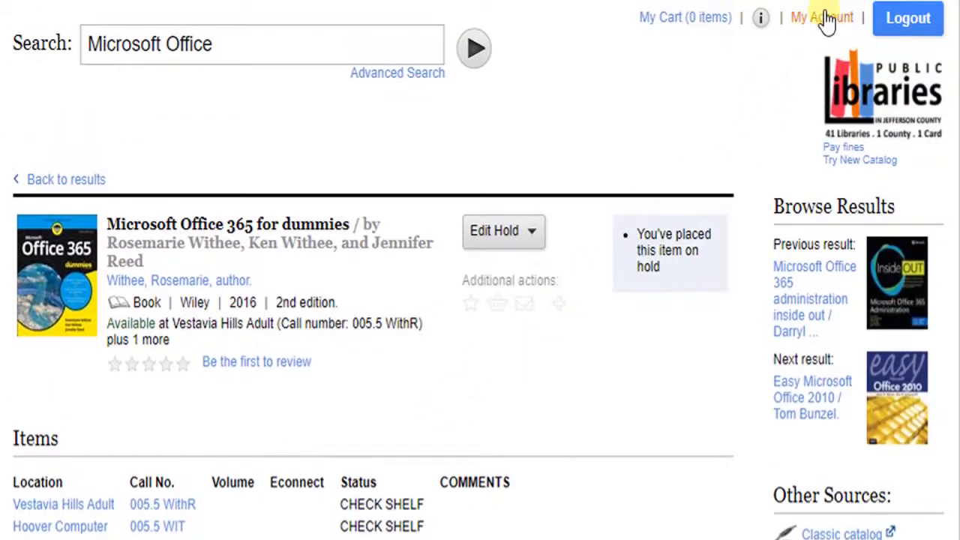
- Show My Account overview with one checkout, one hold and a $0.10 fine
click(822, 18)
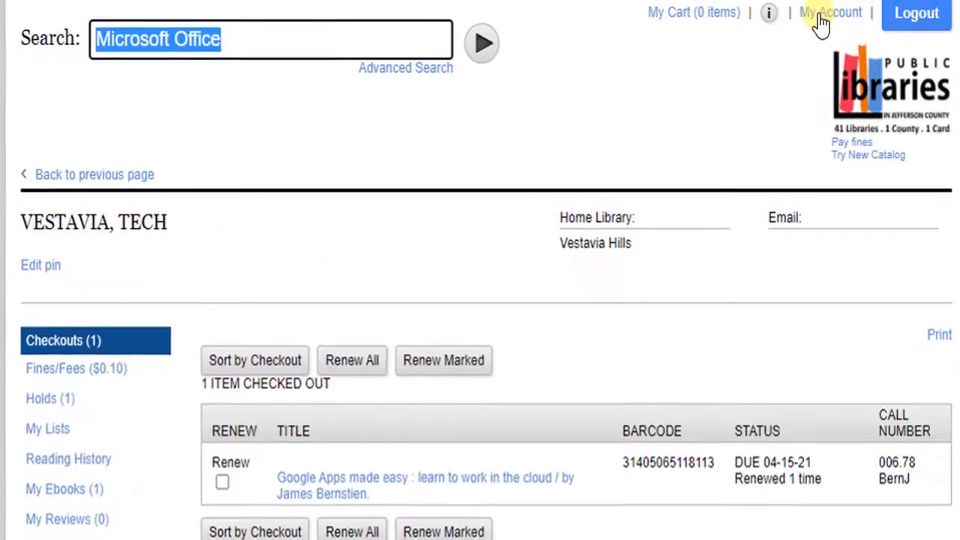
scroll(down, 3)
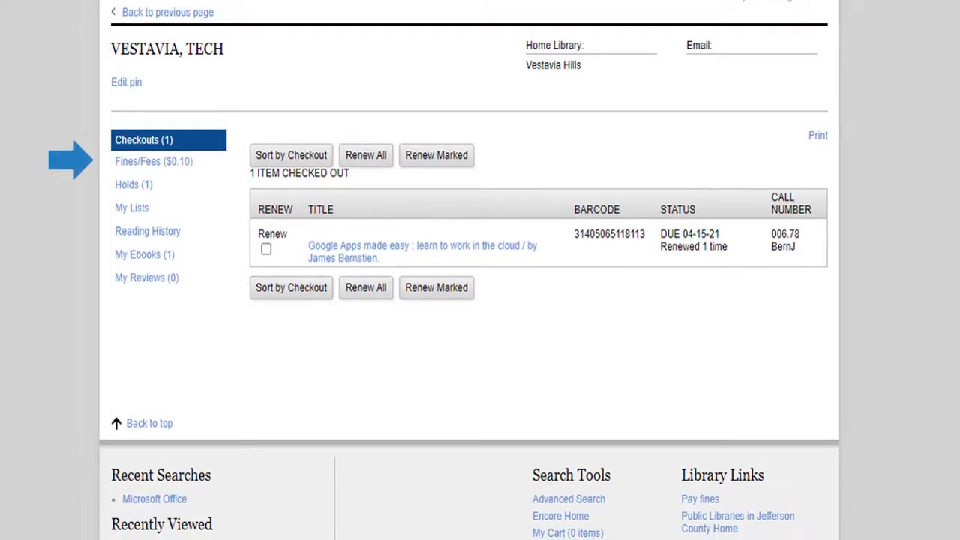
mouse_move(153, 162)
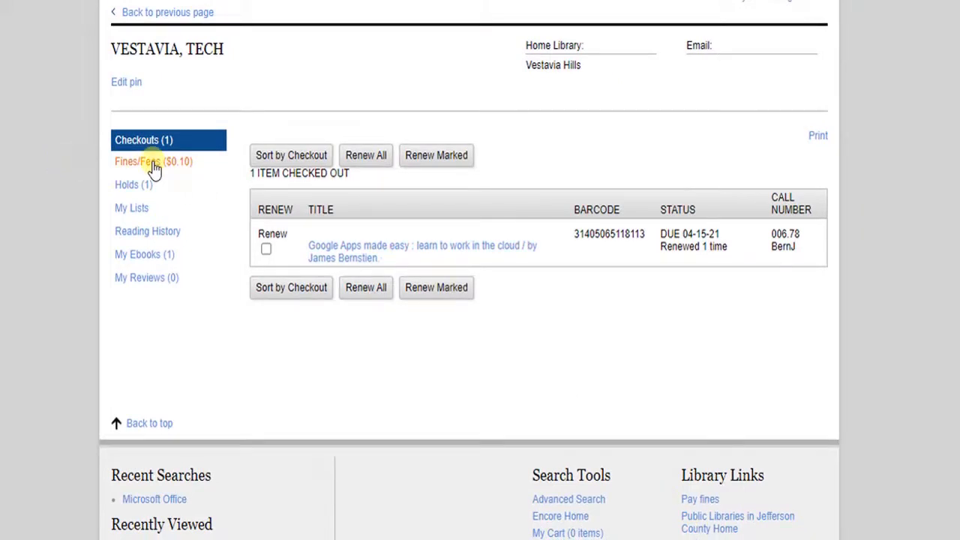
- View Fines/Fees and pay the $0.10 overdue balance down to $0.00
click(153, 162)
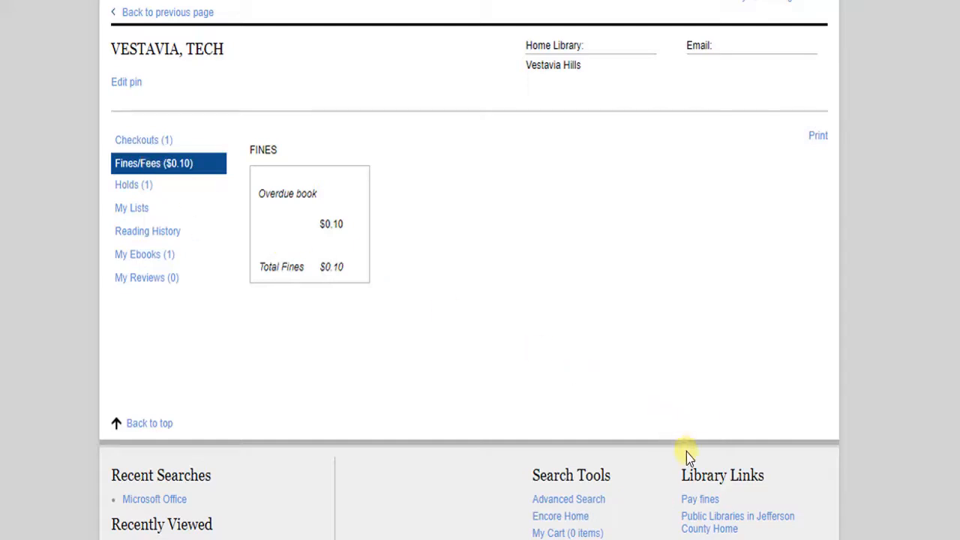
click(699, 498)
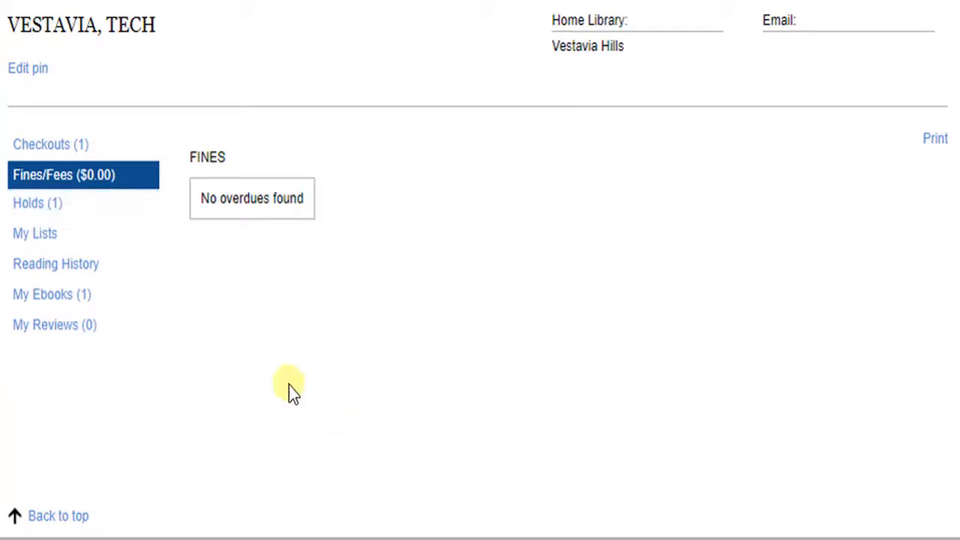
- Cancel the Microsoft Office 365 for dummies hold via the Holds list, confirming with Yes
click(37, 204)
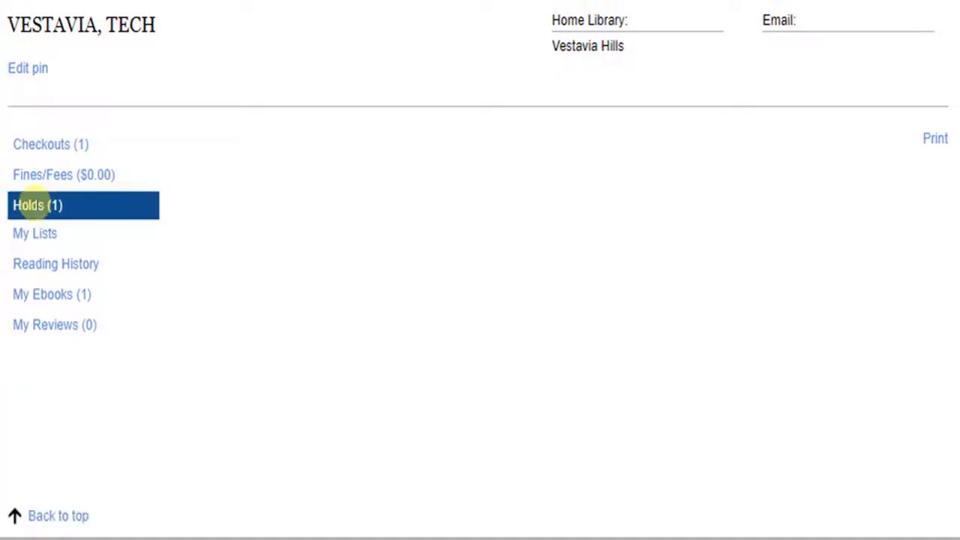
click(37, 204)
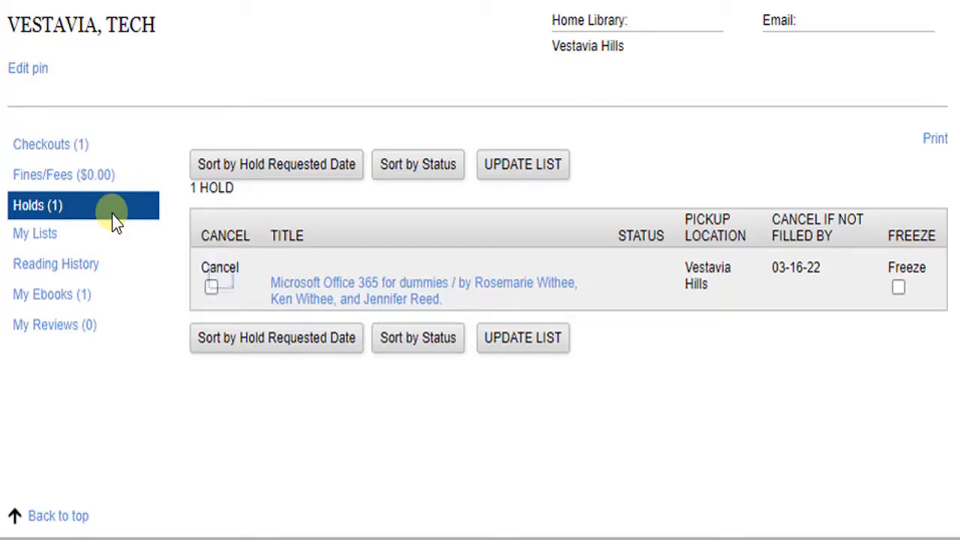
click(211, 288)
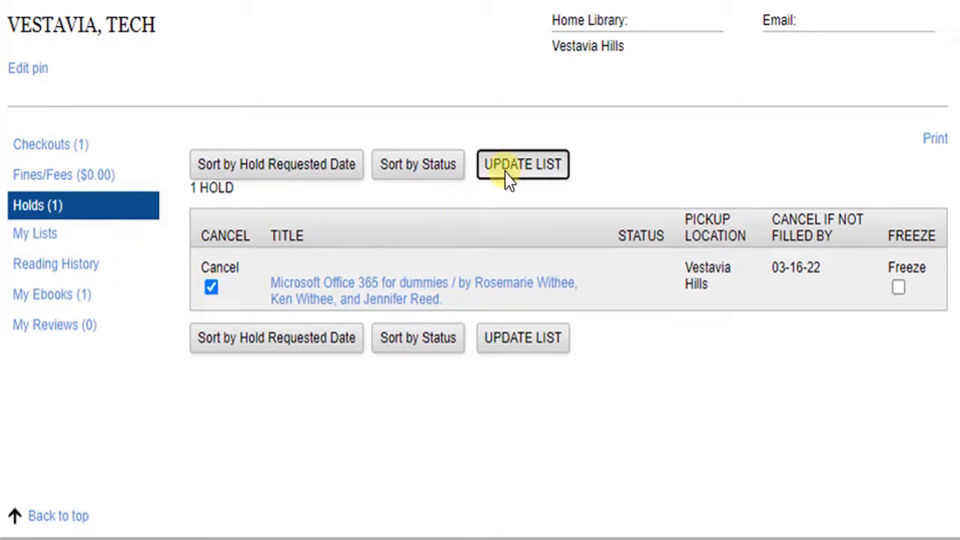
click(522, 164)
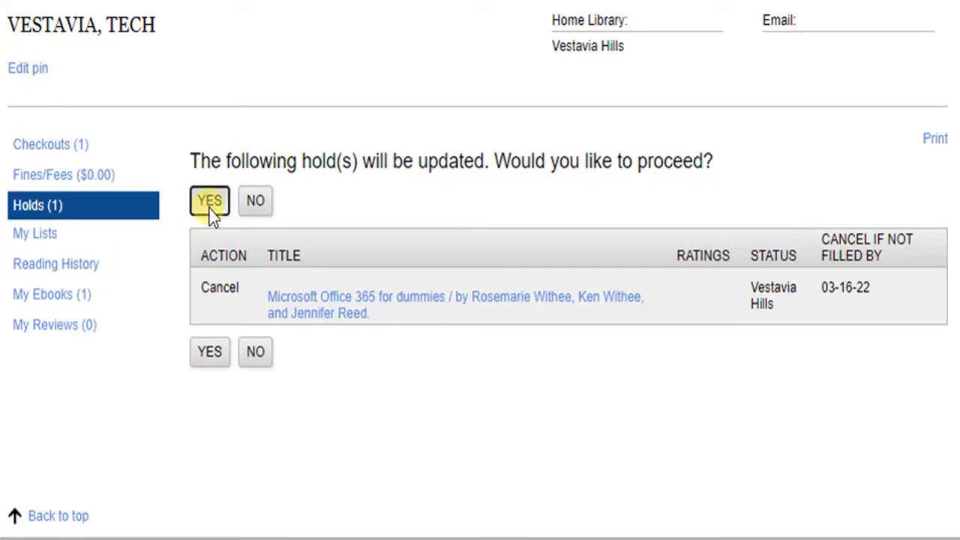
click(210, 201)
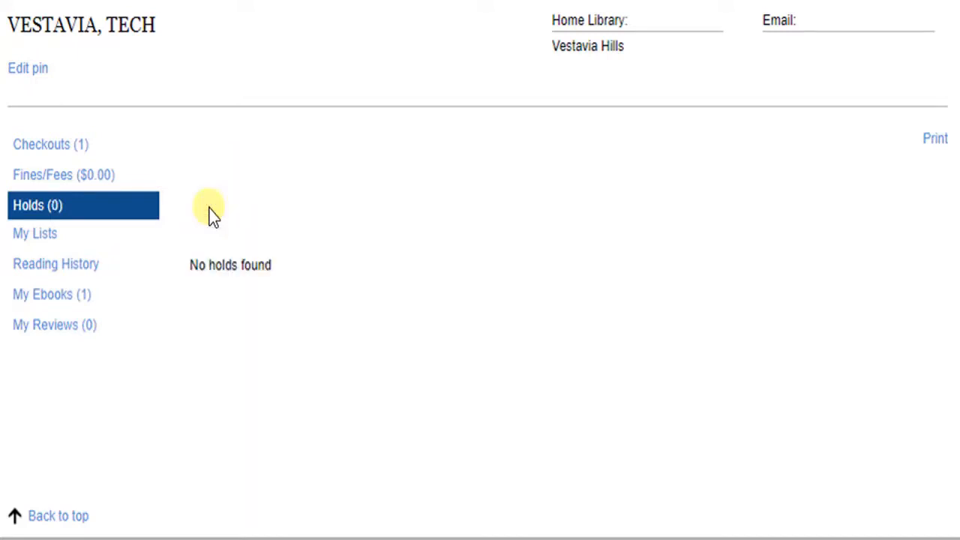
mouse_move(48, 264)
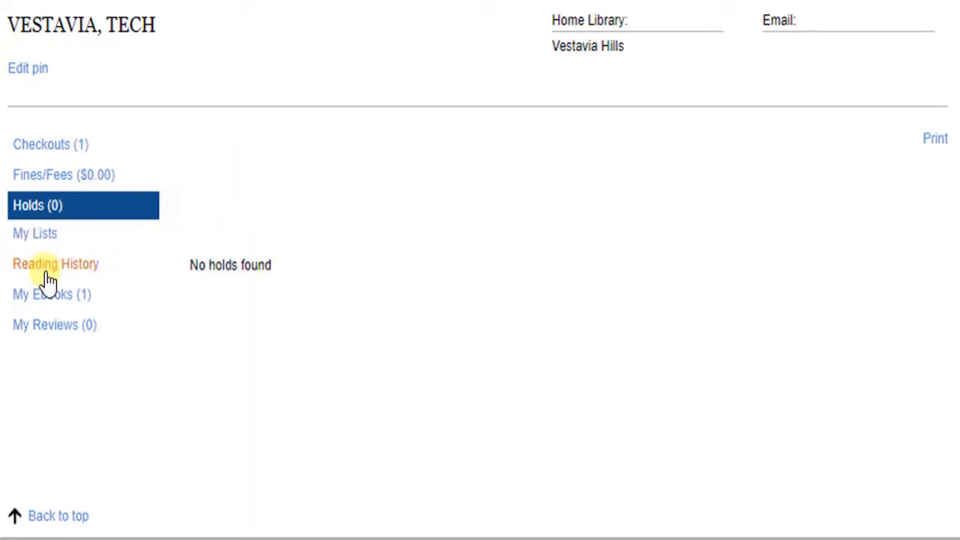
- Show the Reading History page, which has no entries available
click(56, 264)
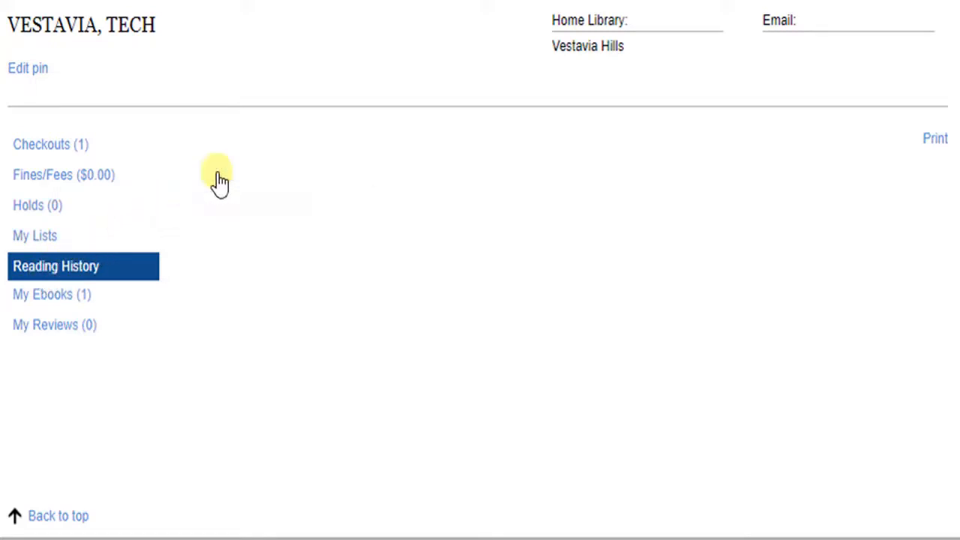
click(56, 266)
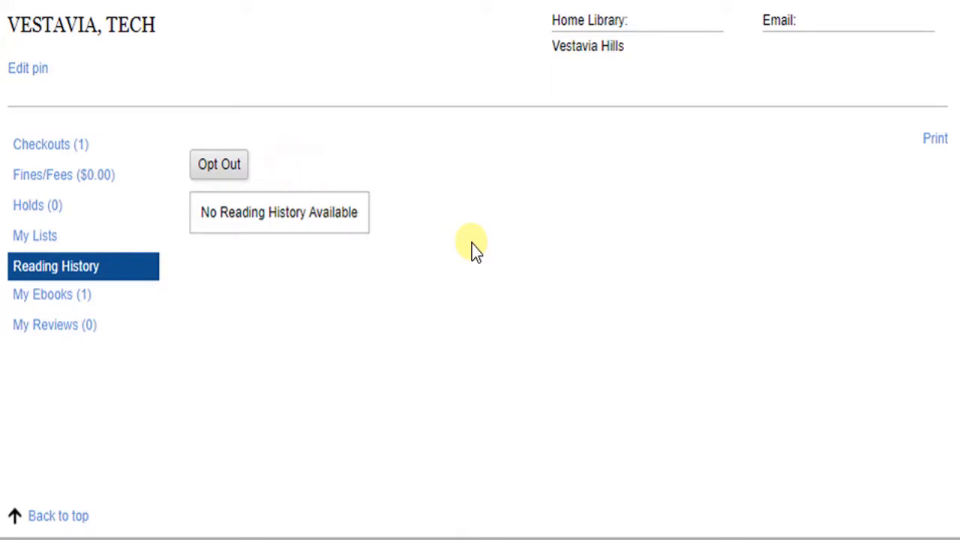
mouse_move(48, 294)
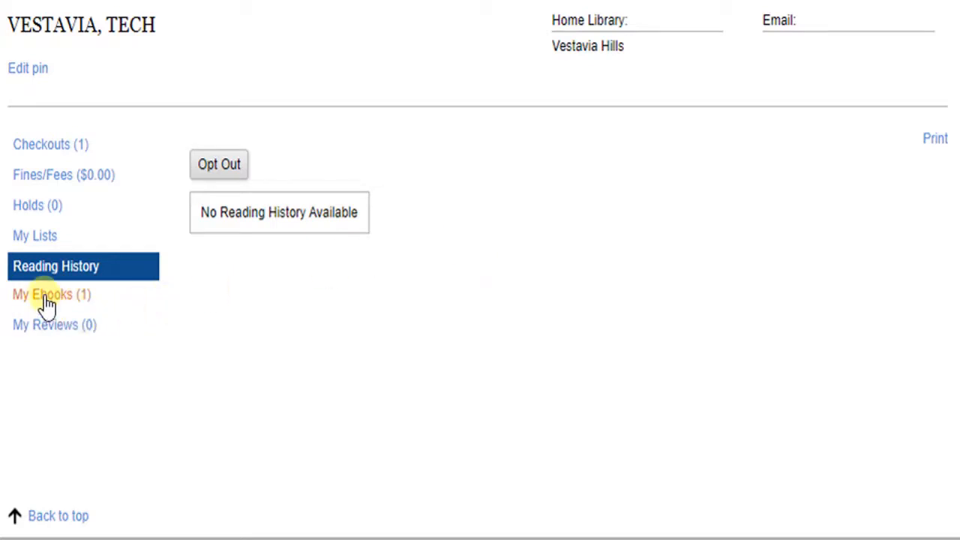
- Check My Ebooks before moving to the library's YouTube channel
click(51, 294)
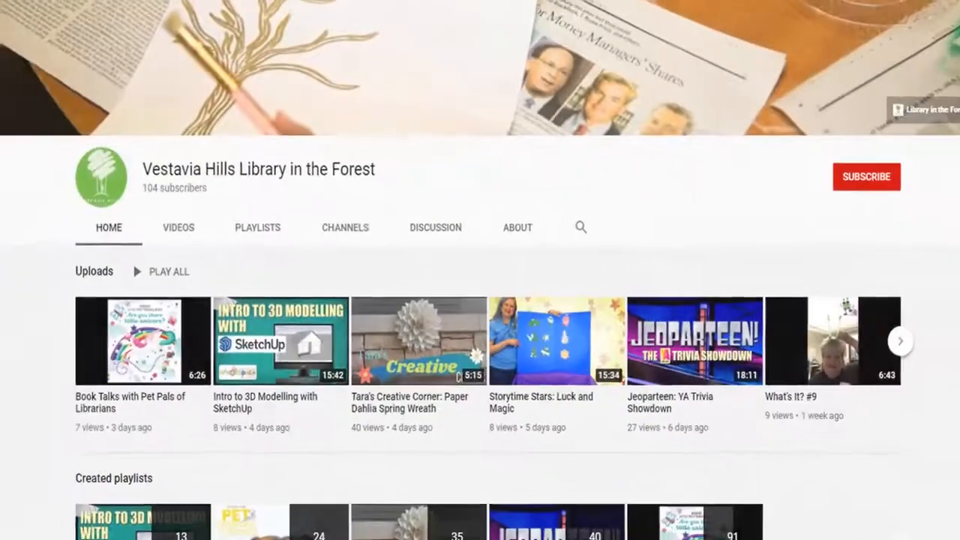
- Scroll through the Technology playlist's 24 videos, including Tic-TECH-Toe and Tech in Ten
scroll(down, 3)
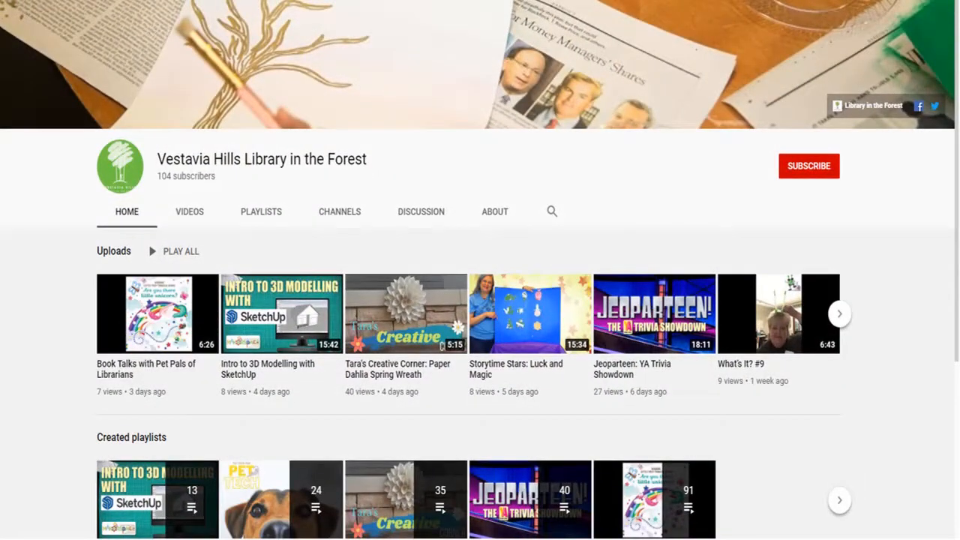
mouse_move(793, 438)
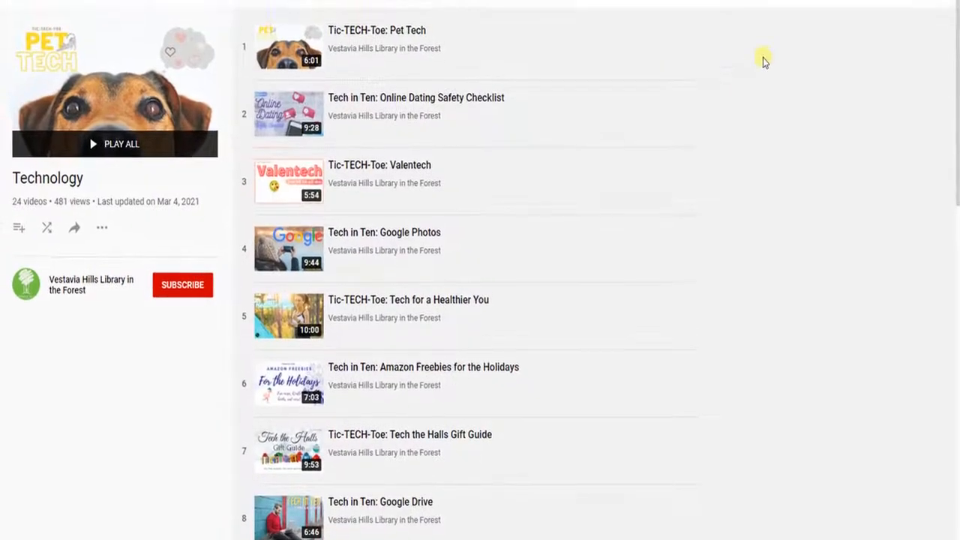
scroll(down, 3)
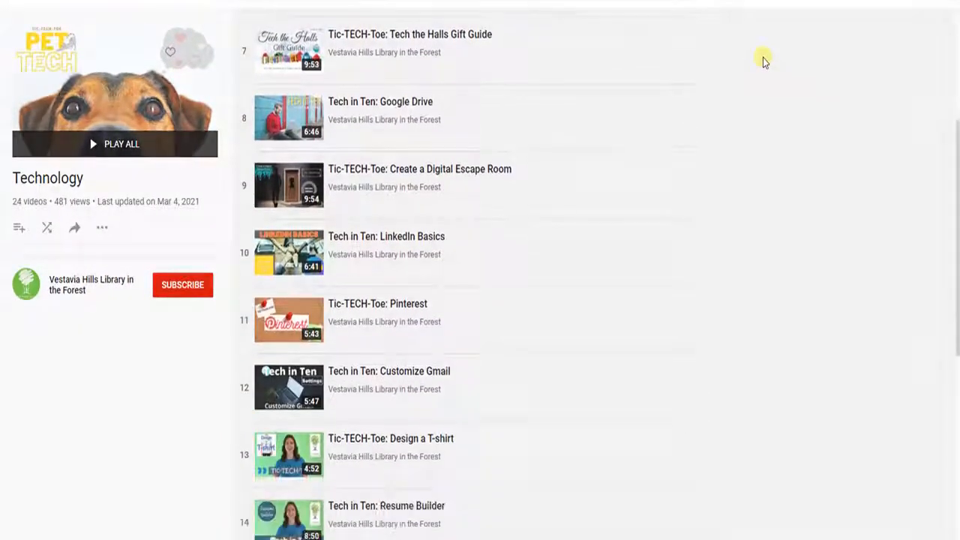